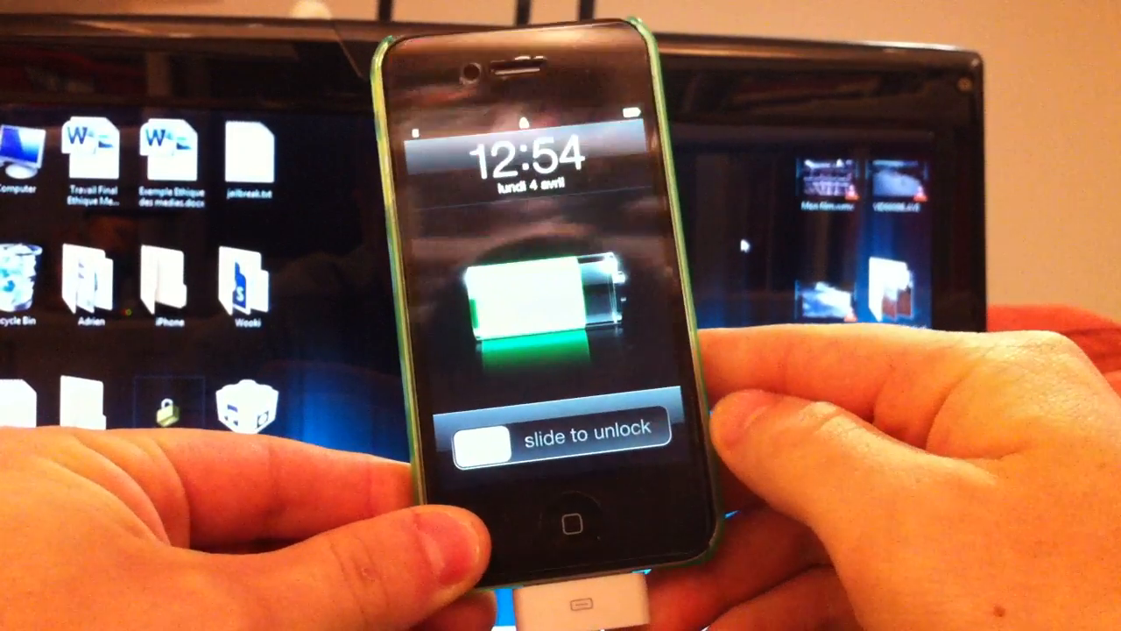
{"action": "left_click_drag", "start_coordinate": [490, 429], "coordinate": [648, 429]}
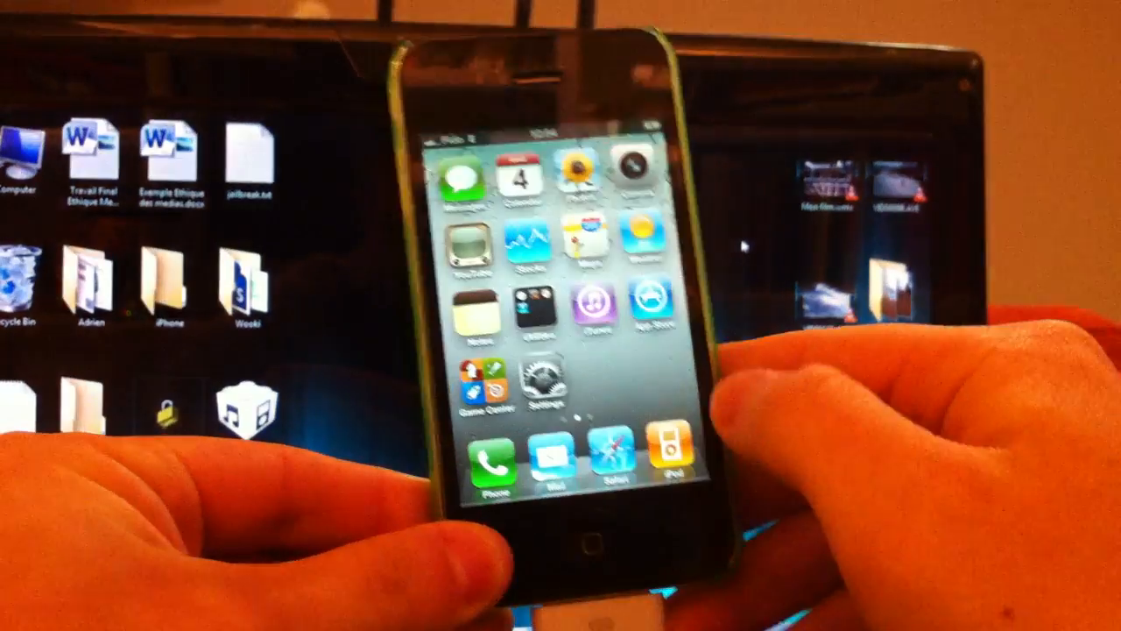